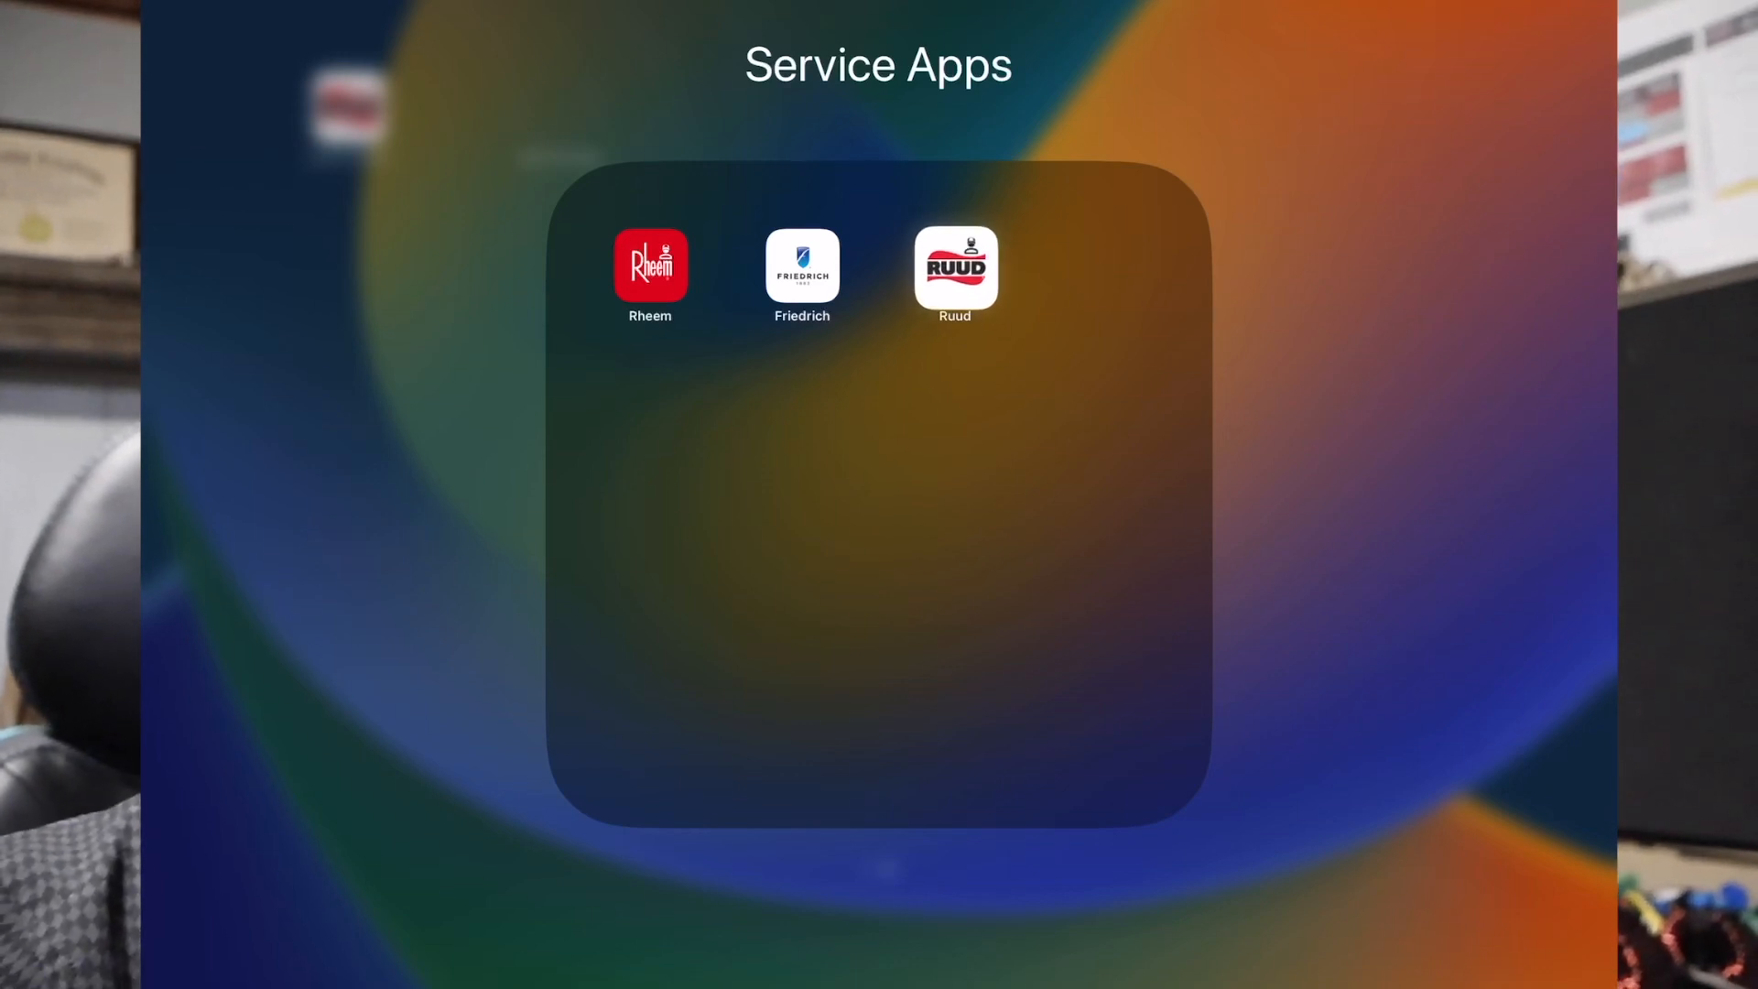
Launch the Ruud service app, glance at Account Settings, and return to its home dashboard.
left_click(954, 267)
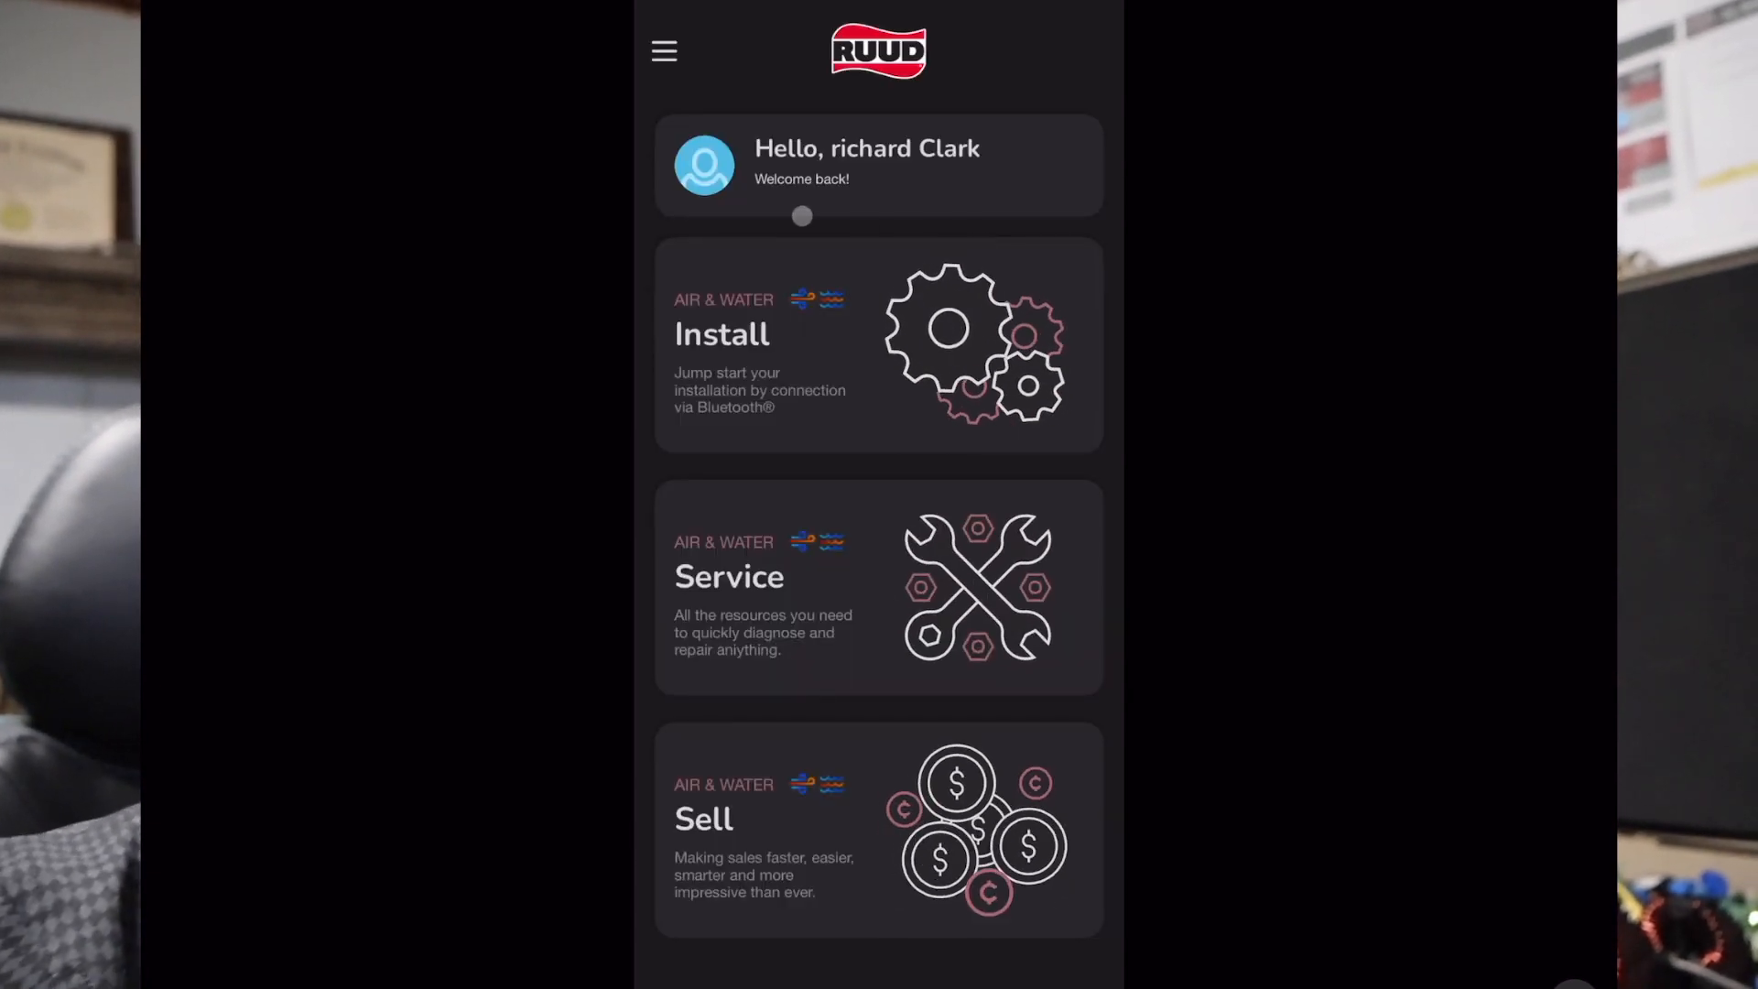
left_click(705, 165)
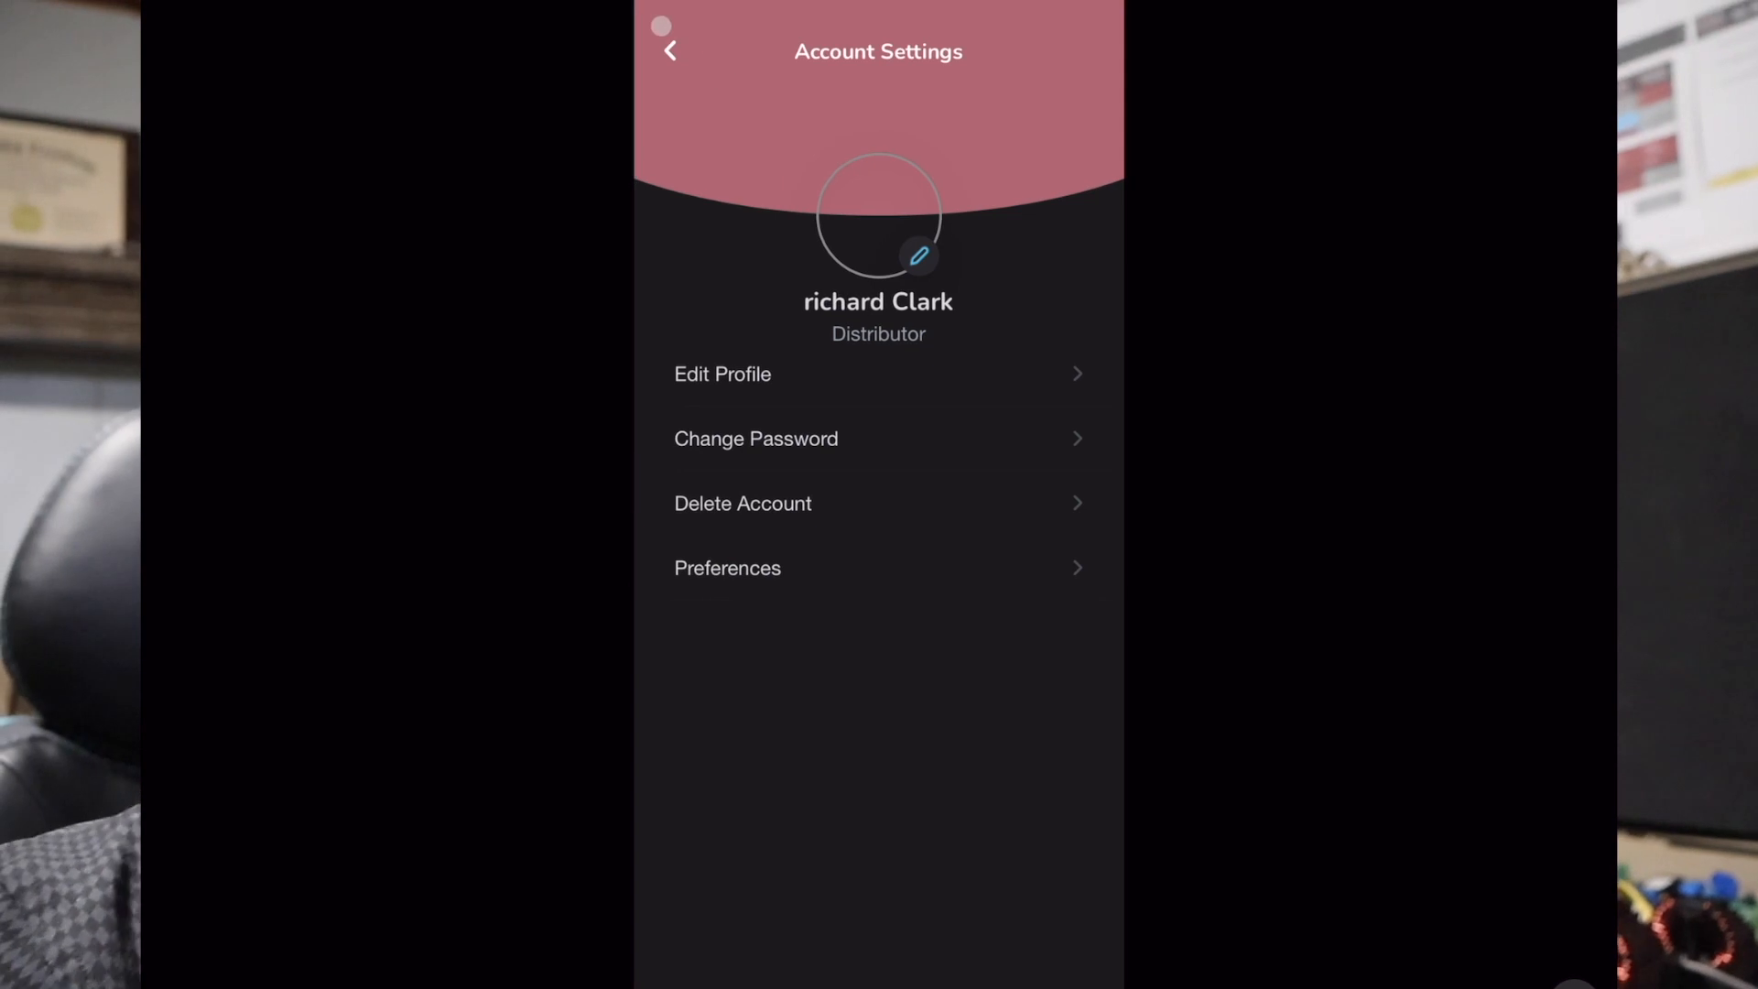
left_click(671, 51)
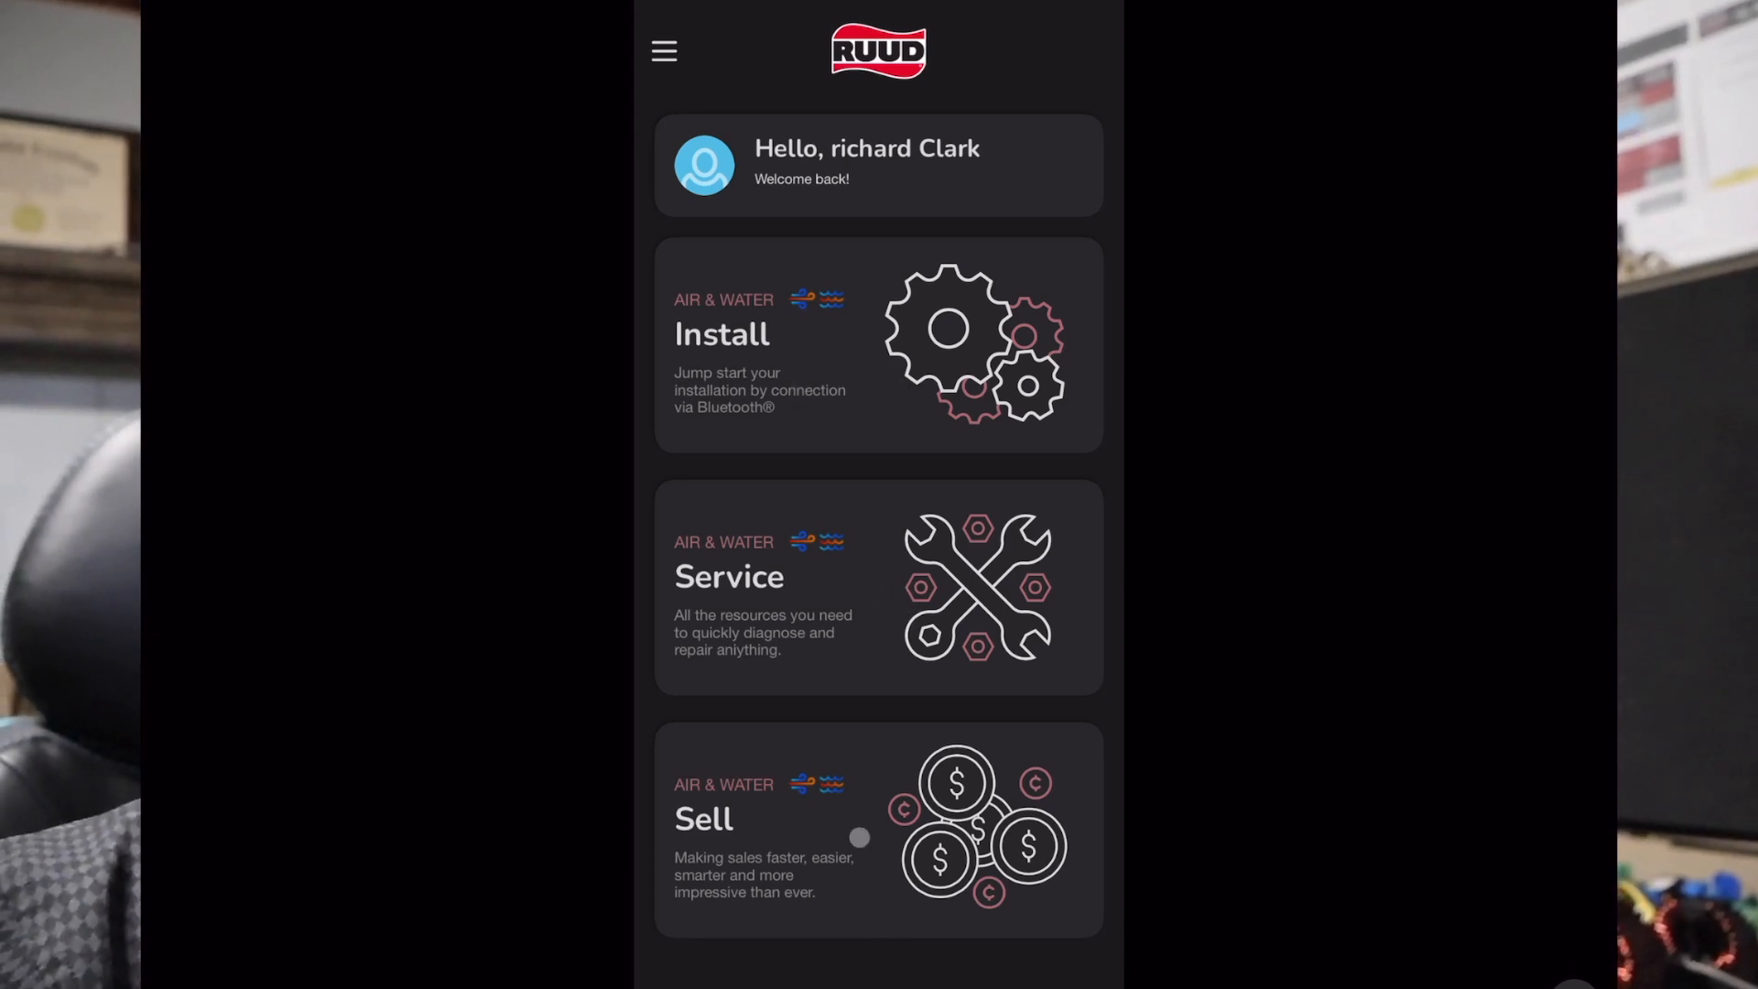
Enter the Service section and start the Bluetooth or Wi-Fi Updates tool.
left_click(729, 584)
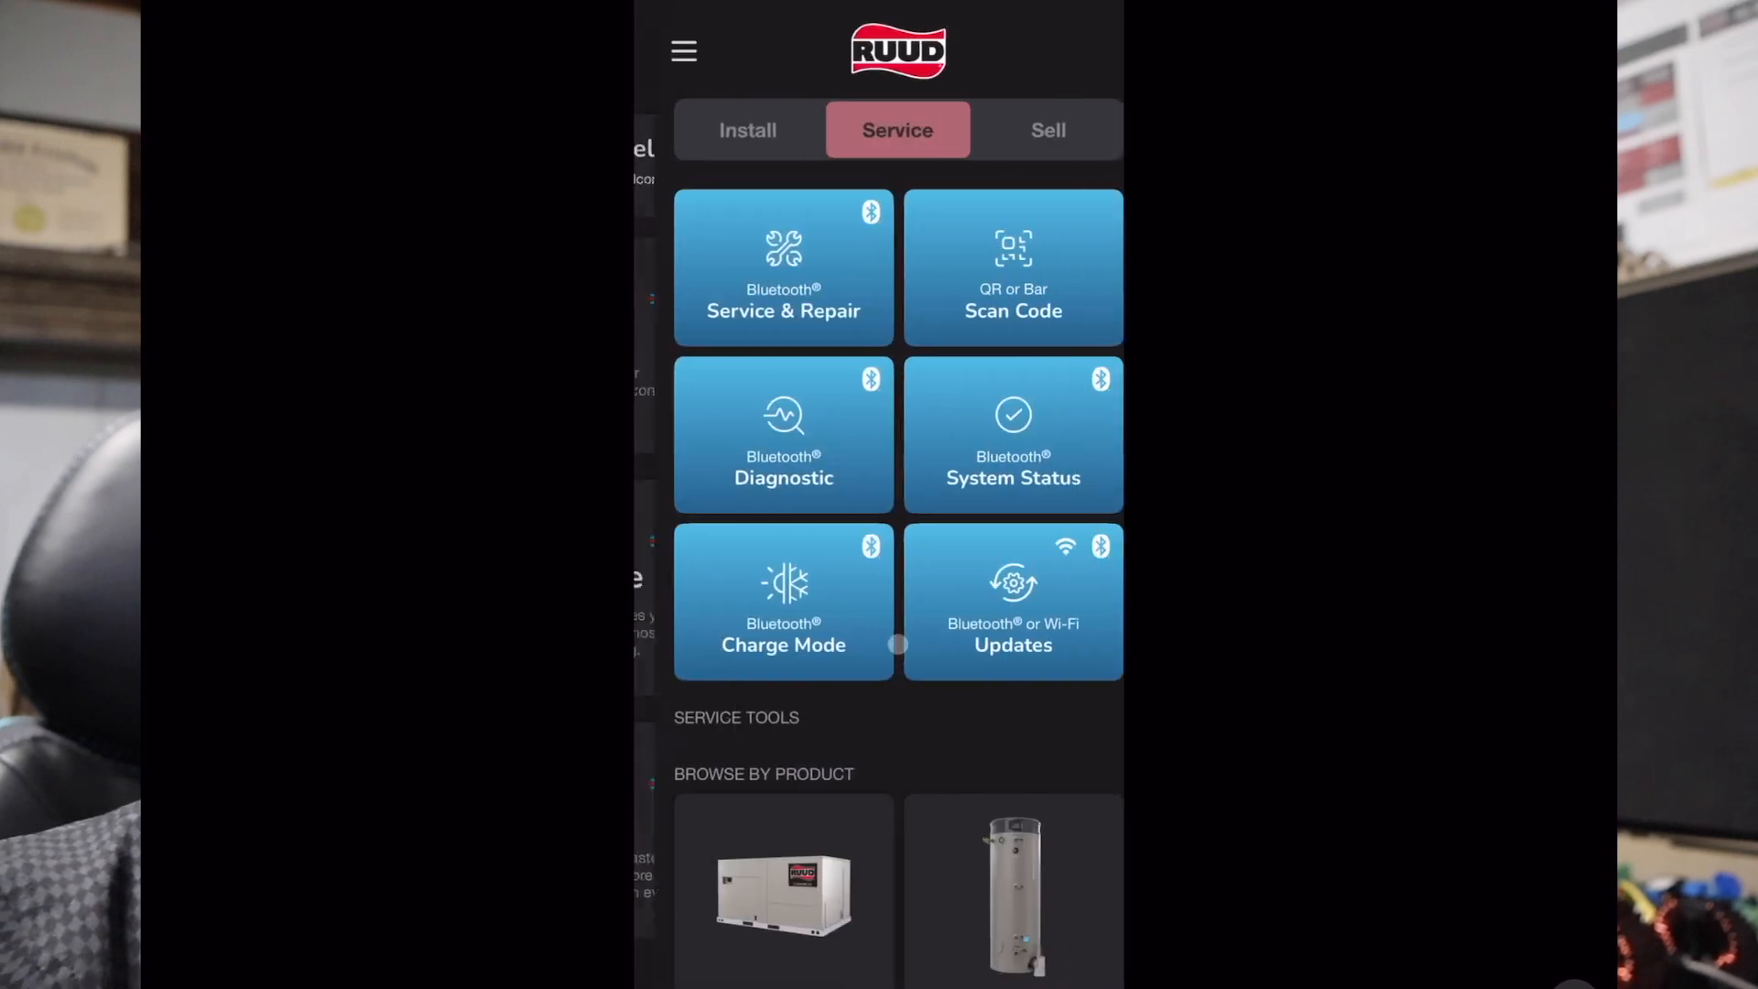
scroll("down", 3)
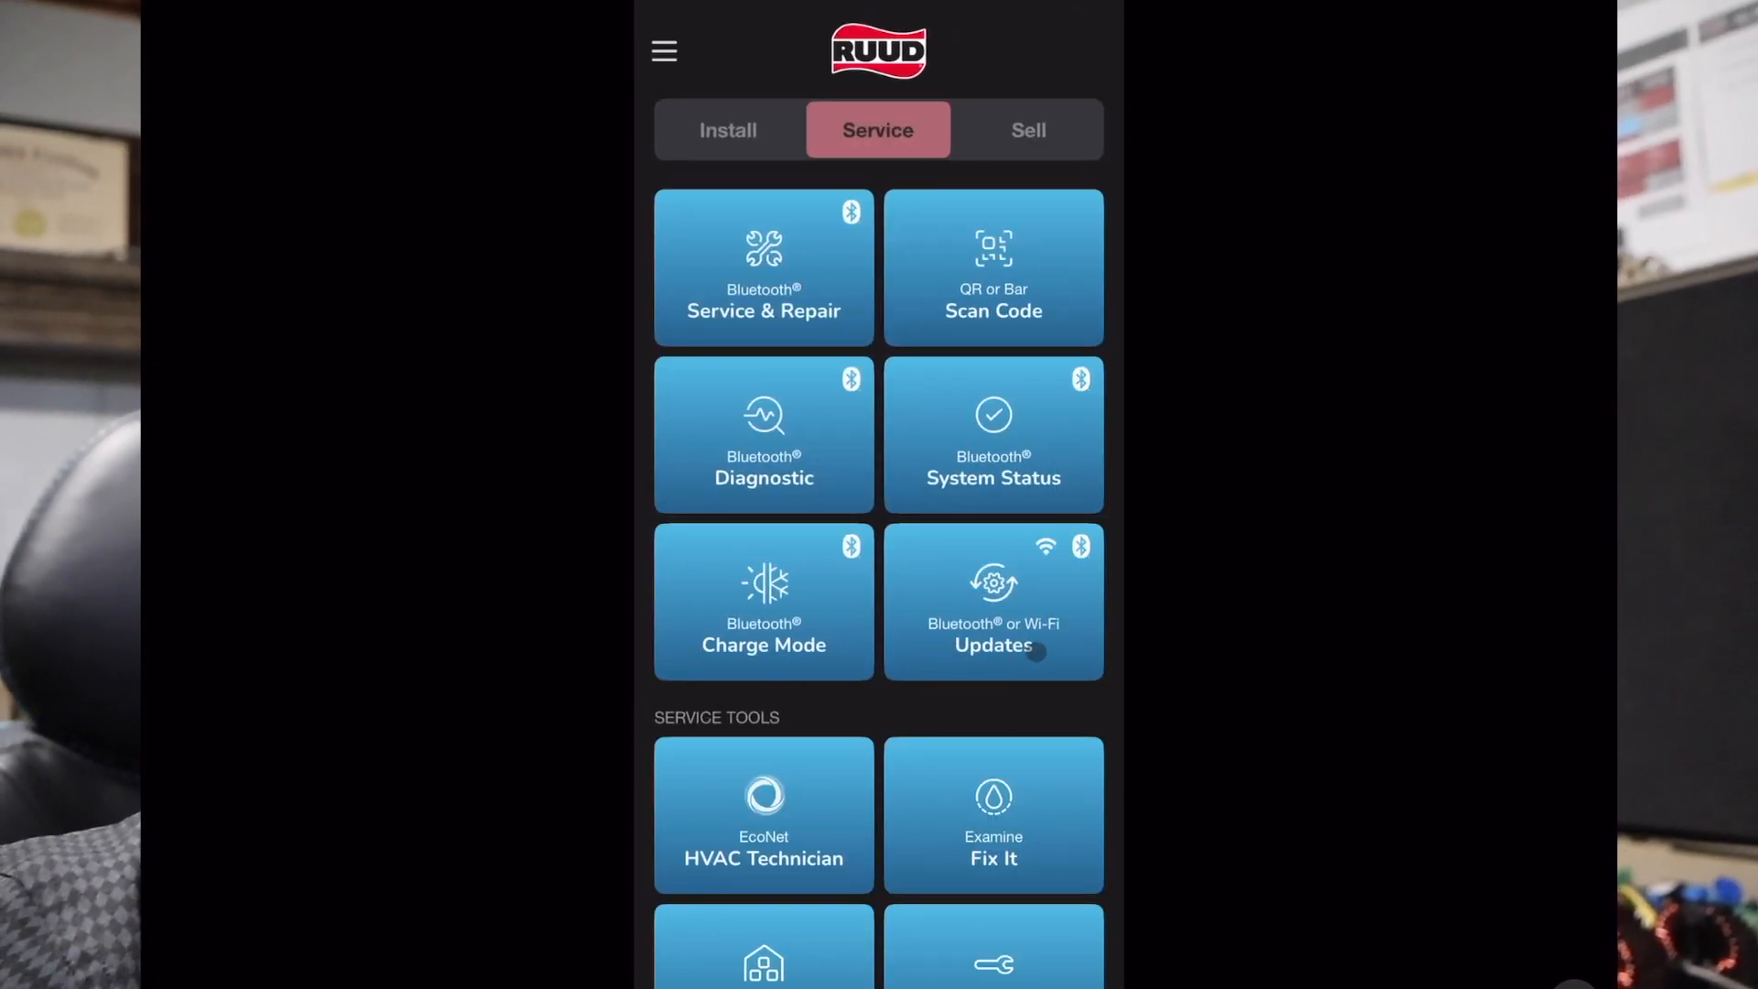
left_click(993, 601)
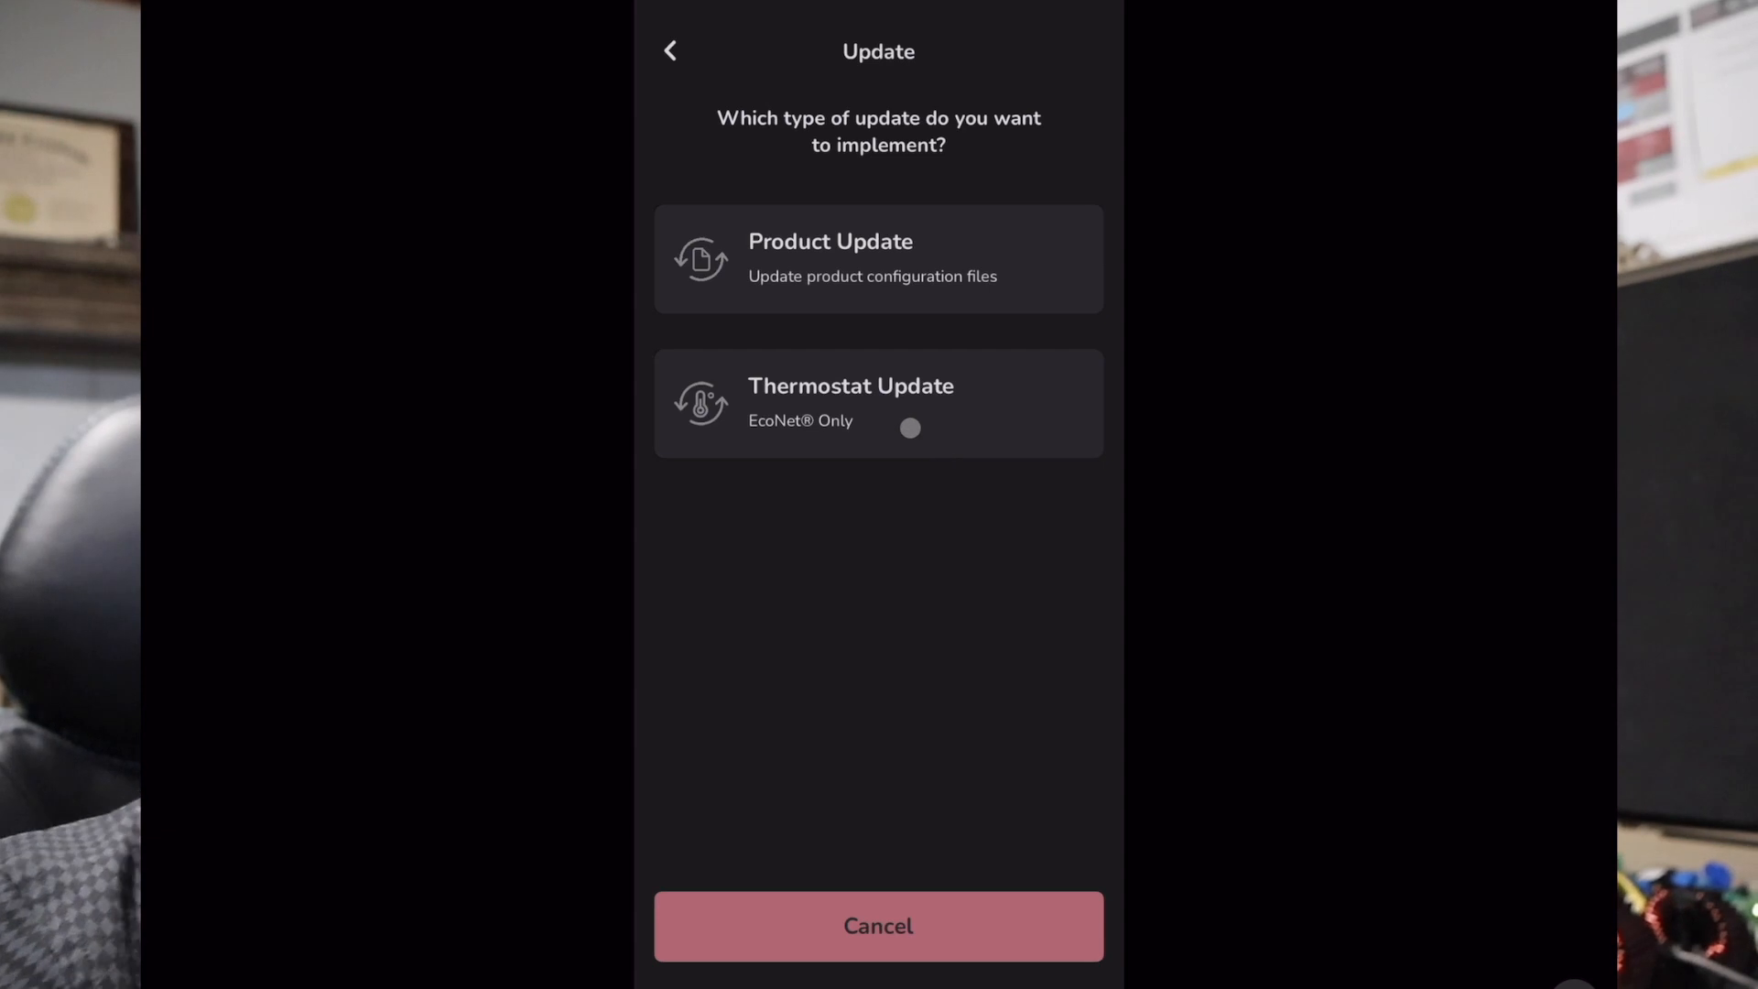
left_click(877, 402)
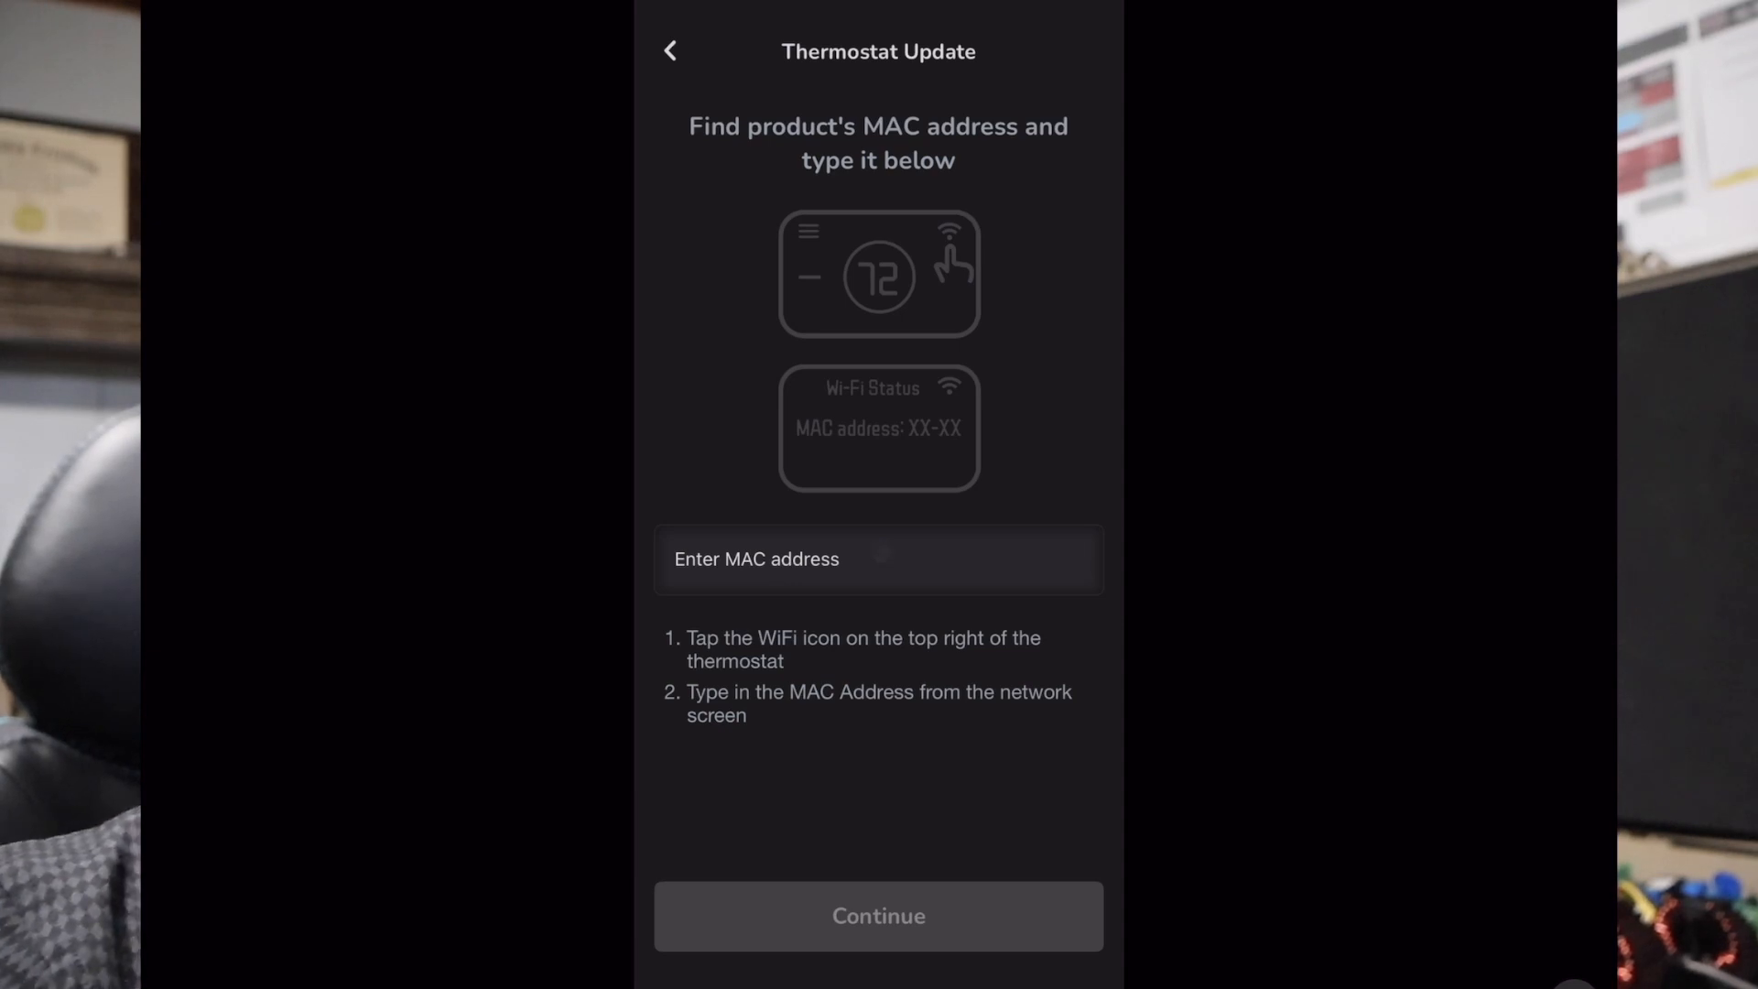
left_click(879, 560)
type("CC-47-40-06-3F")
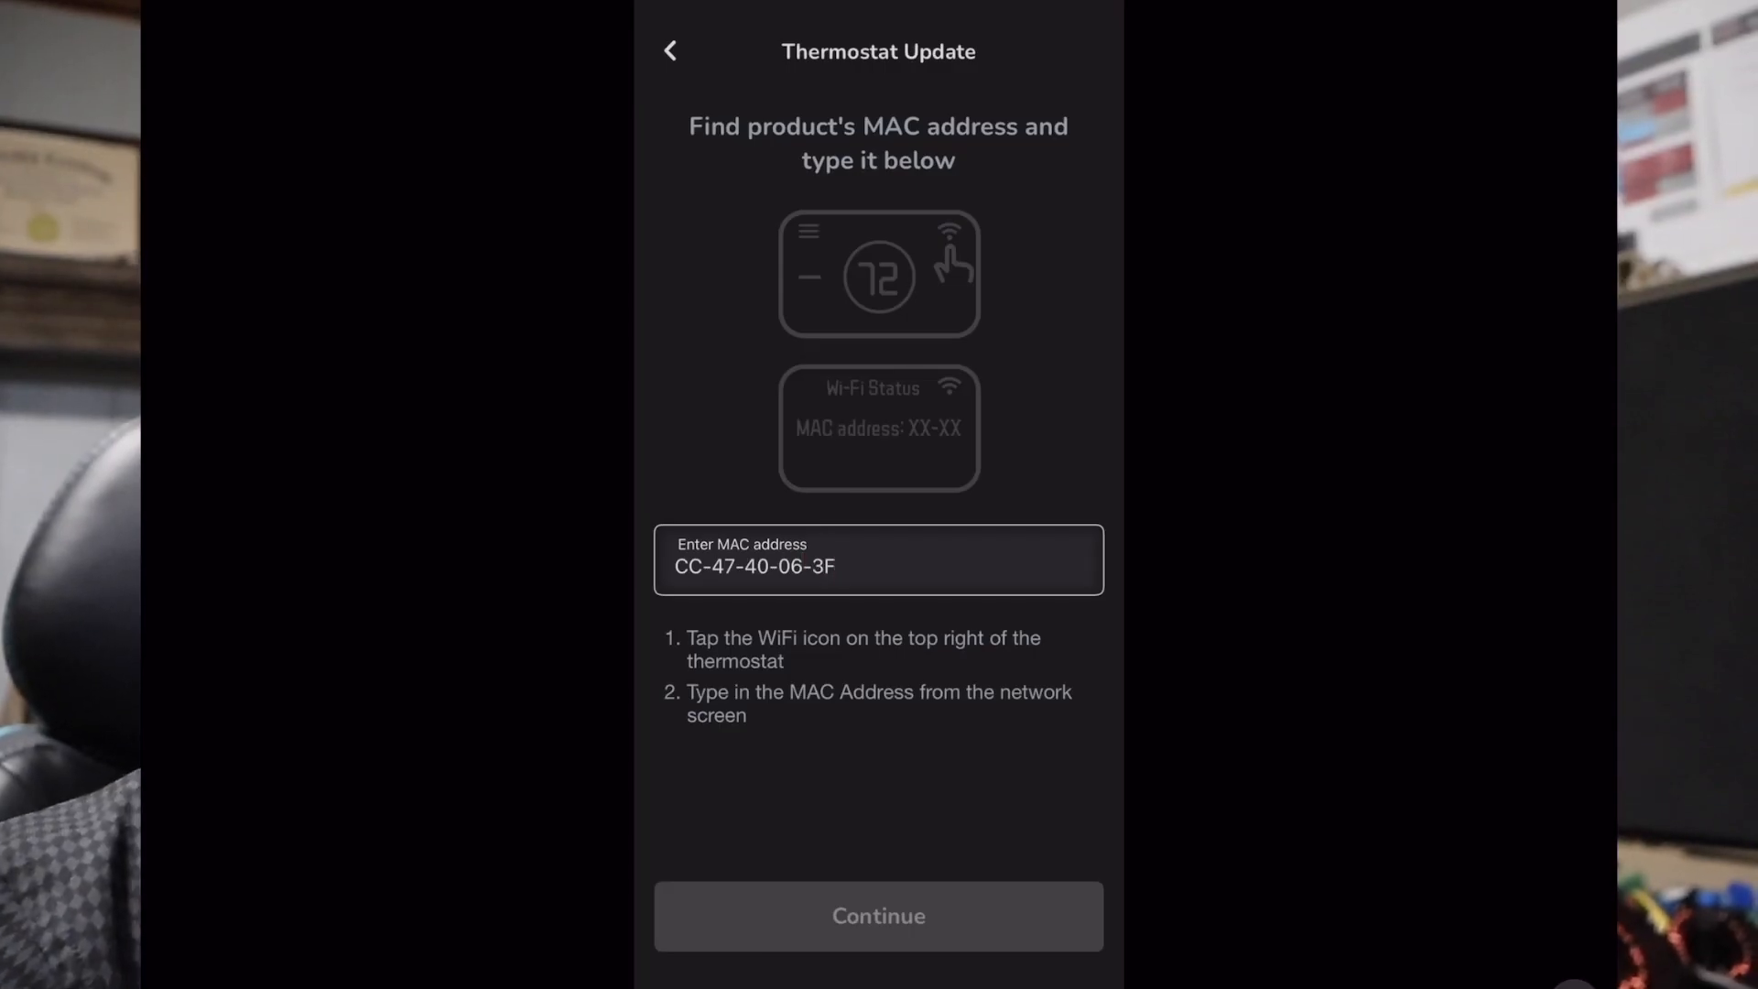
type("-35")
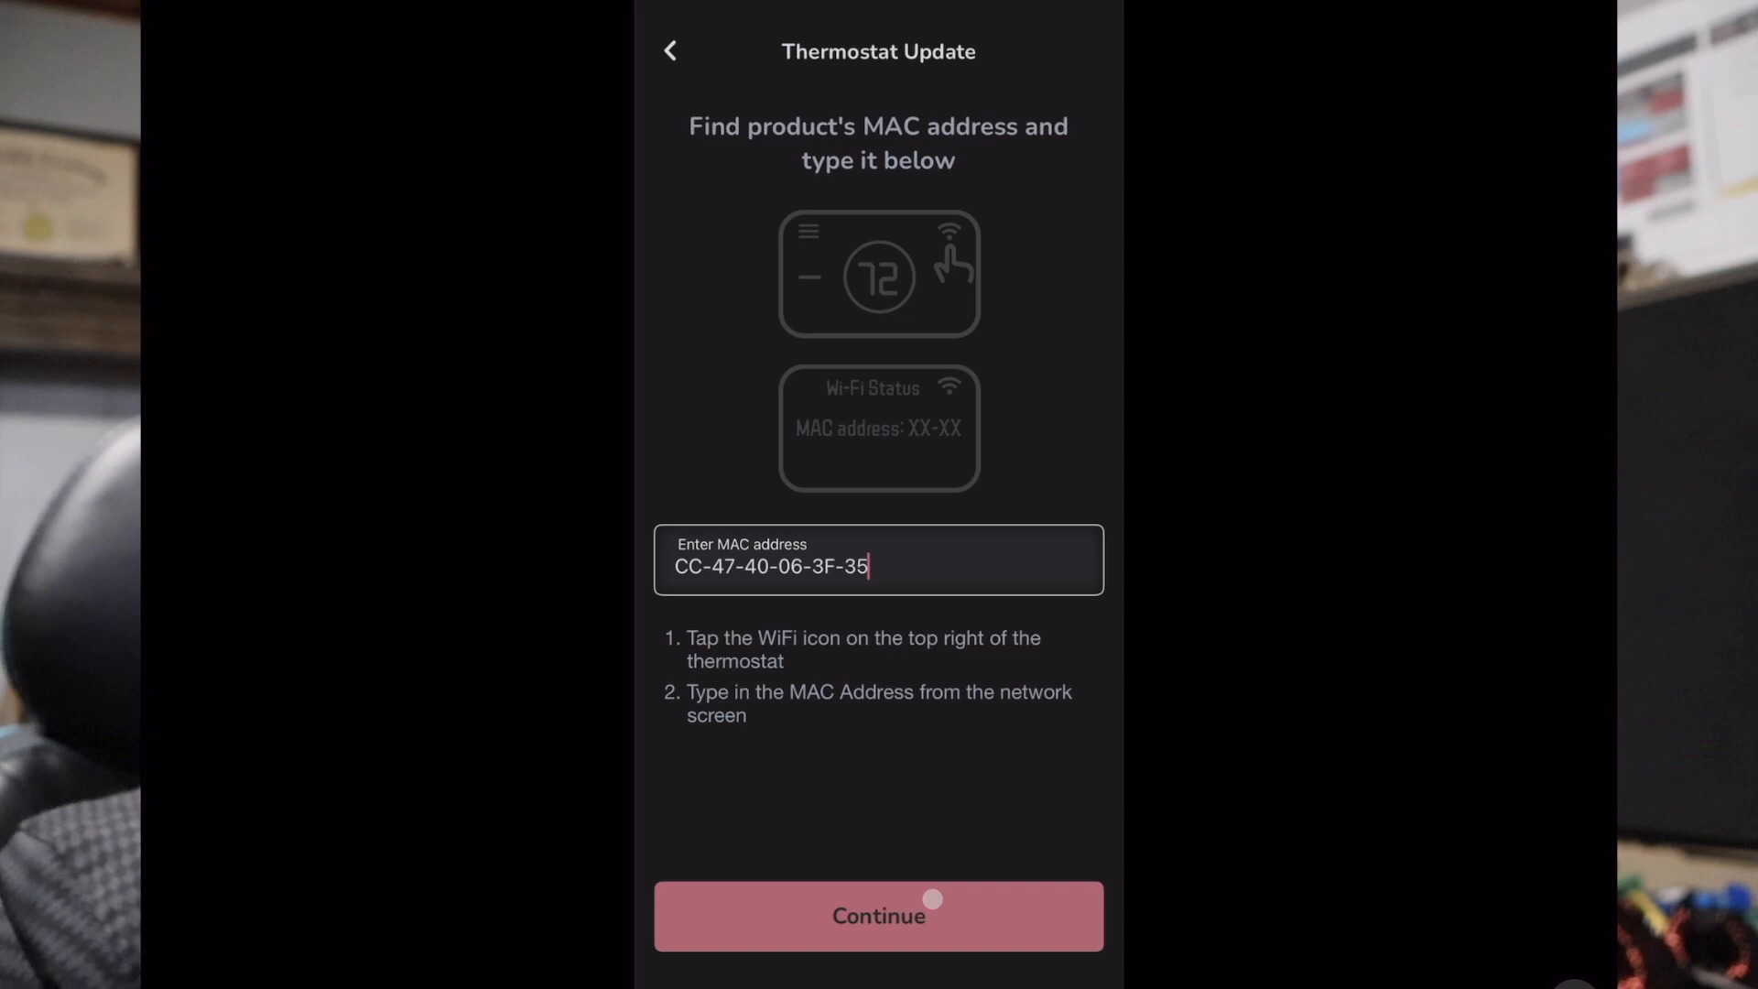
left_click(879, 915)
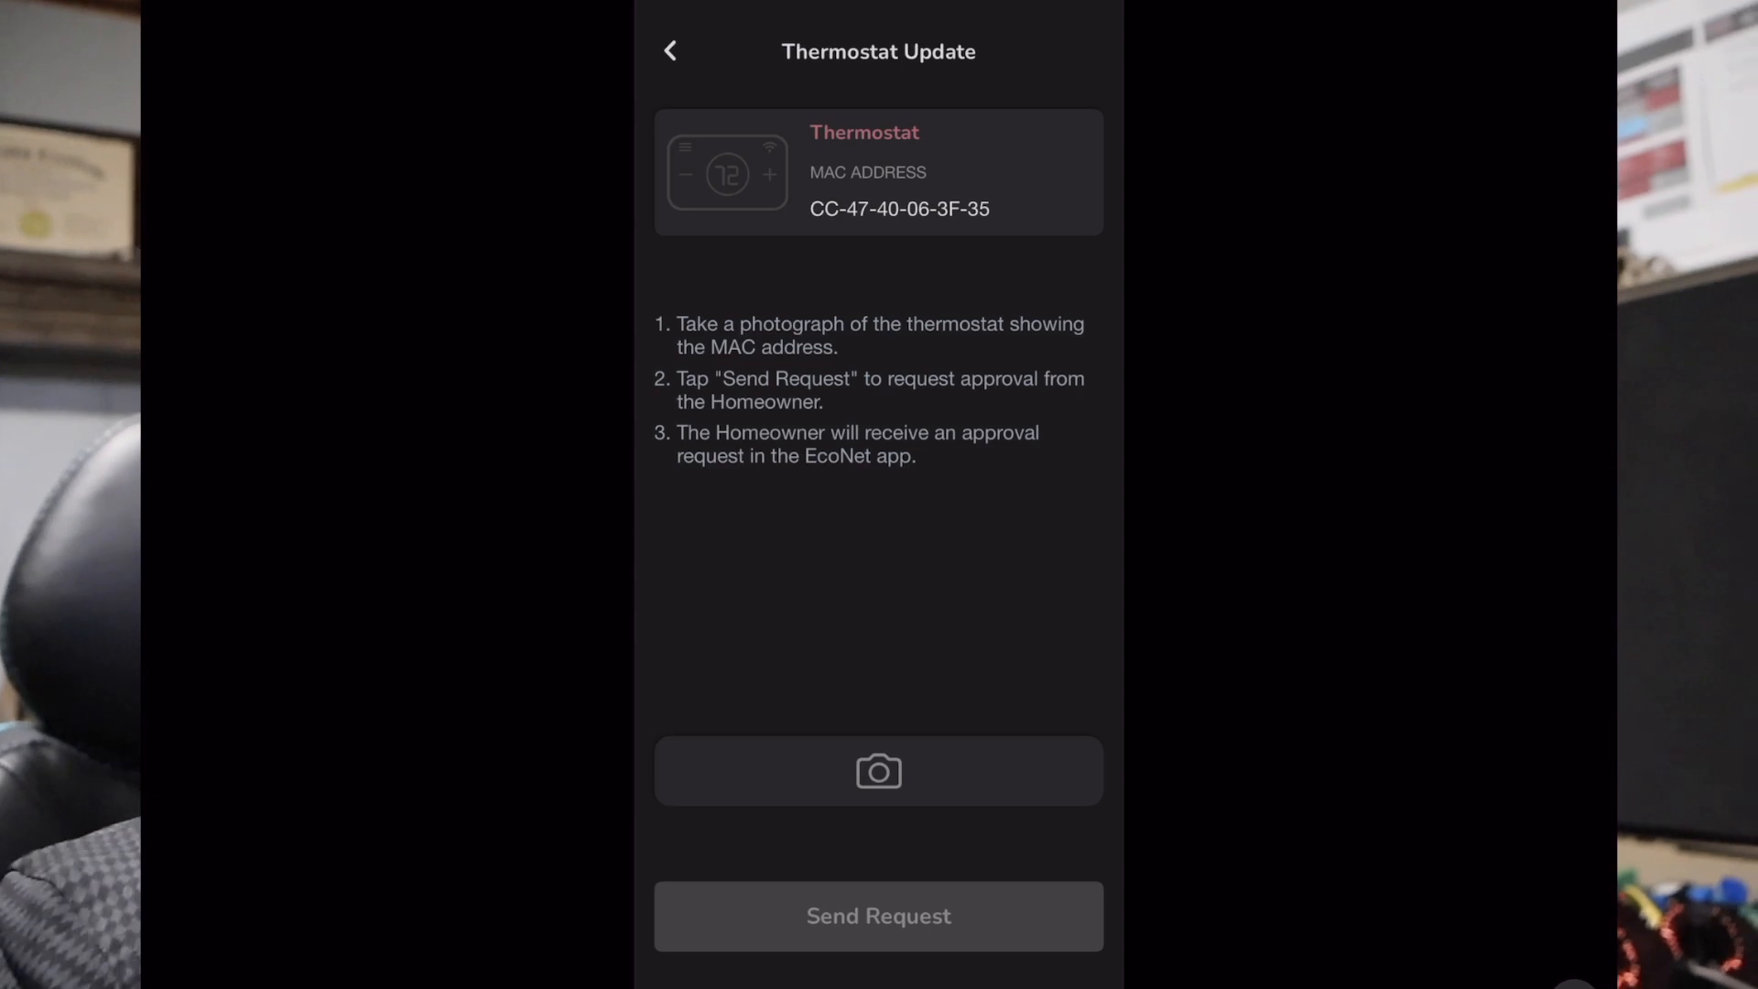
Capture a photo of the thermostat and attach it to the update request.
left_click(879, 771)
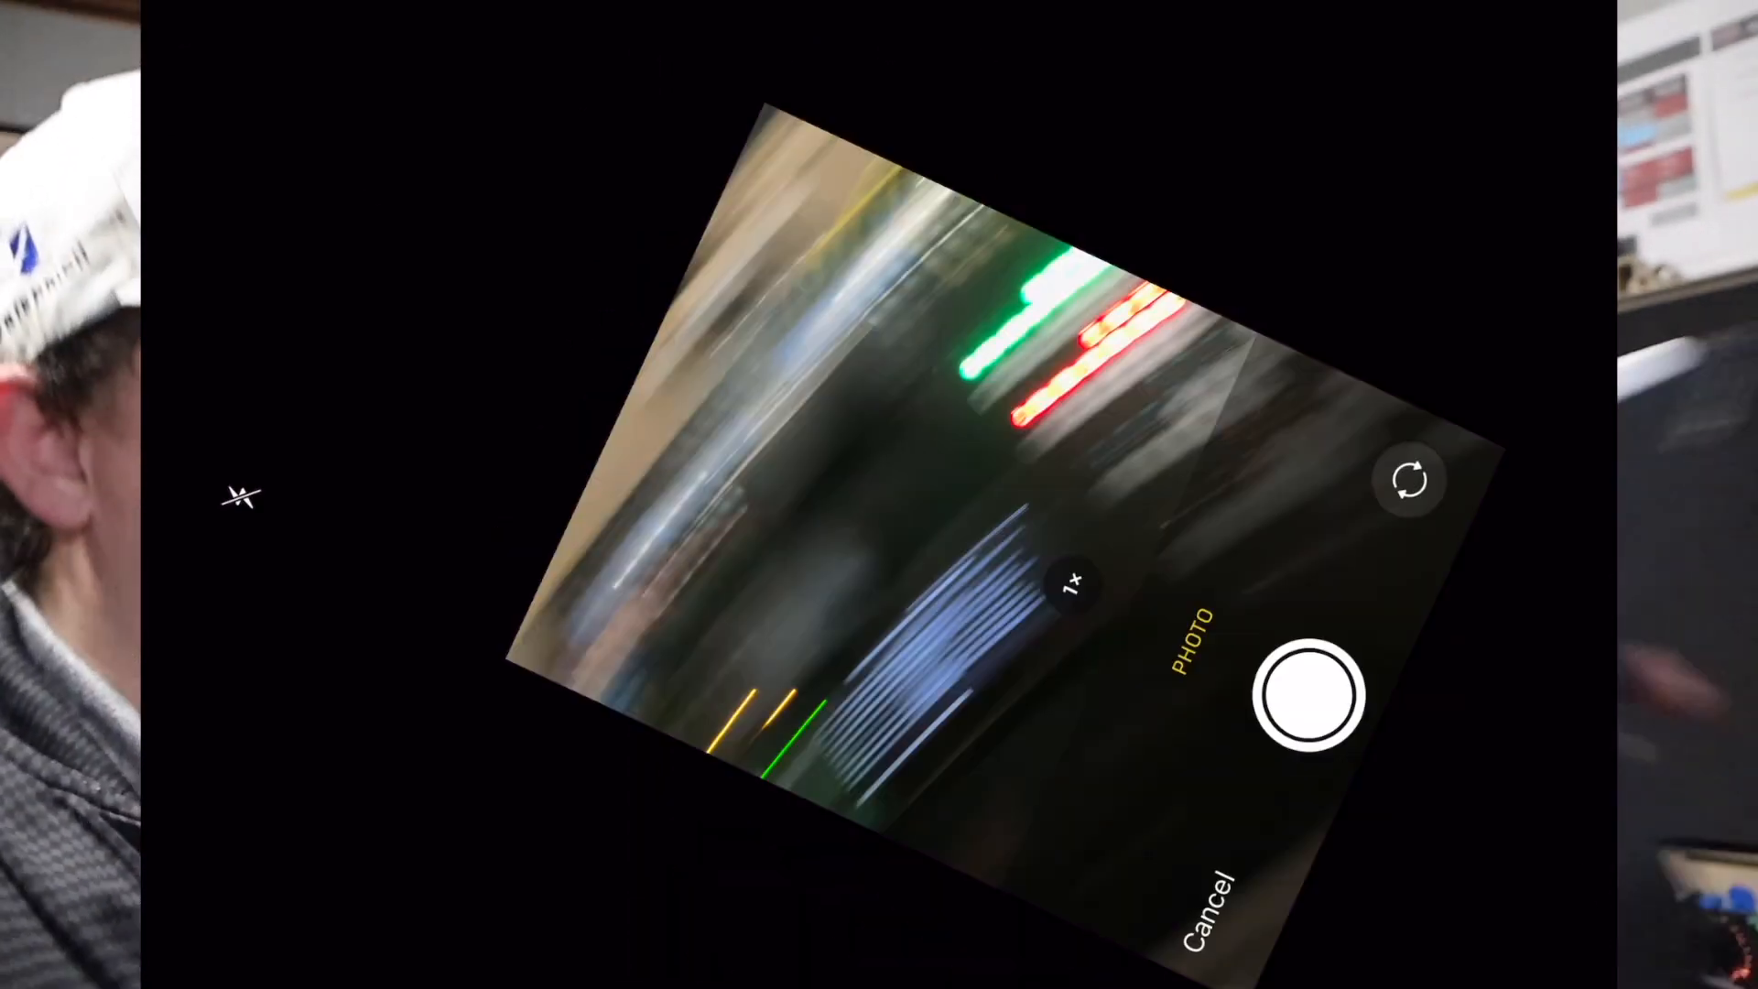
left_click(1312, 696)
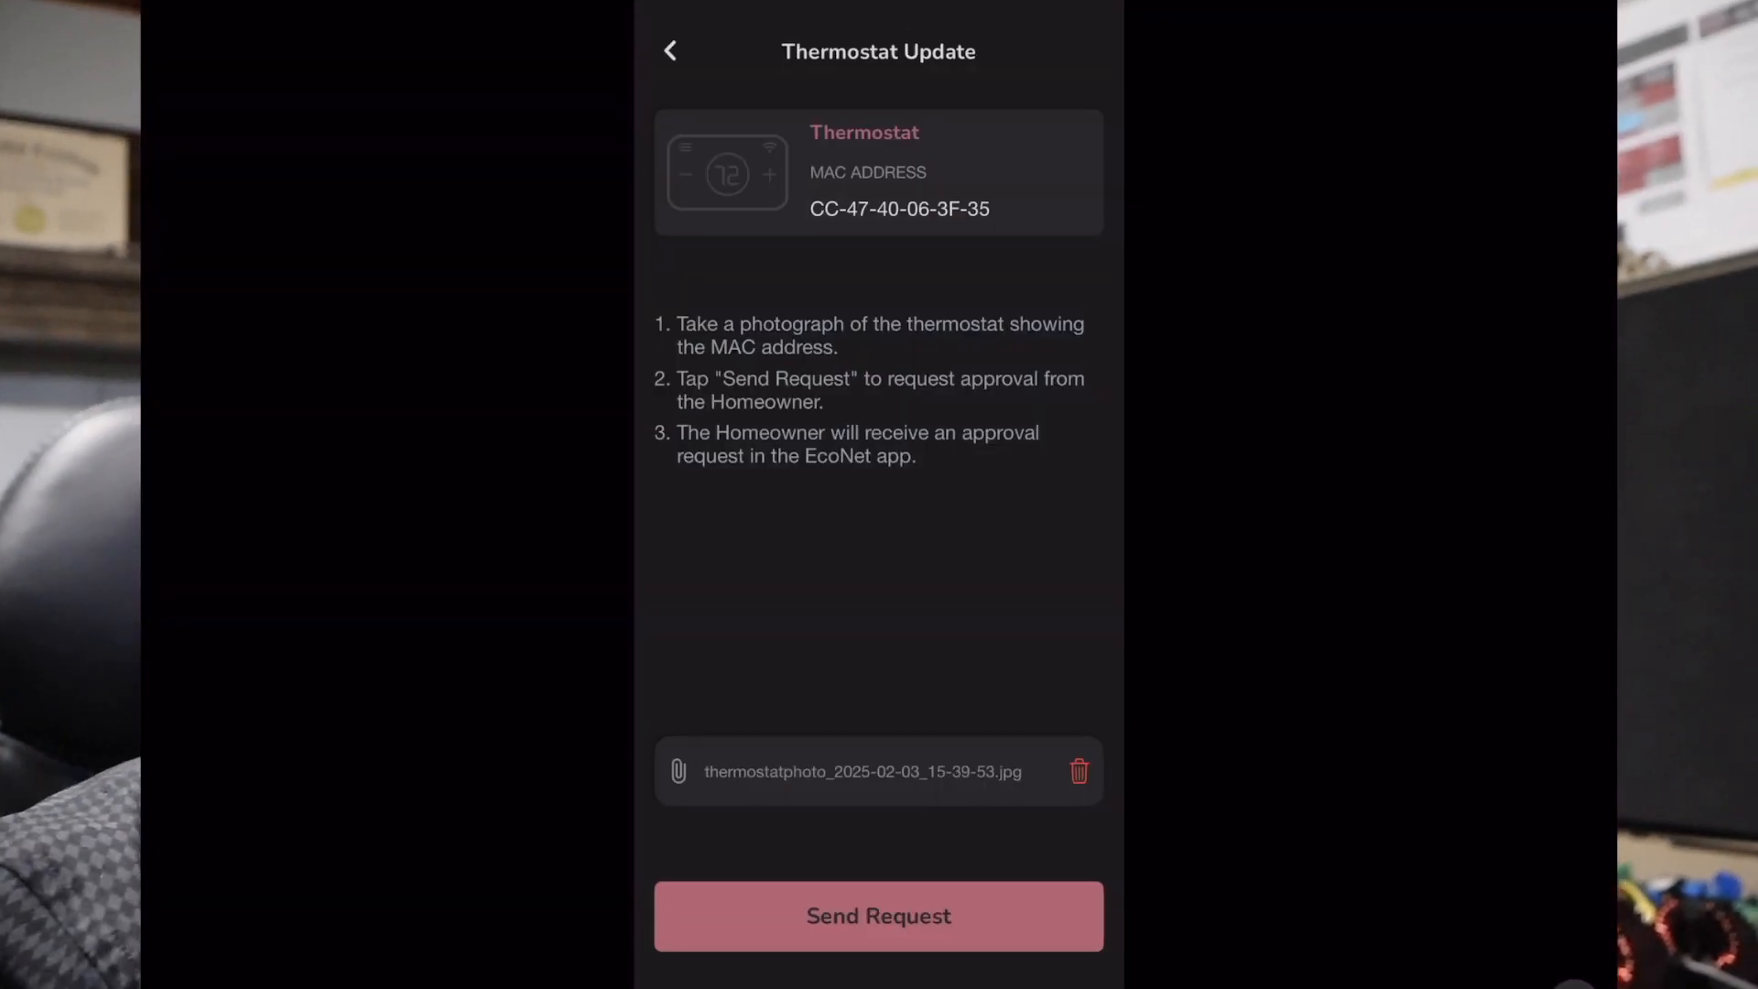
Send the thermostat update request to the homeowner and return to the Home Screen.
left_click(879, 916)
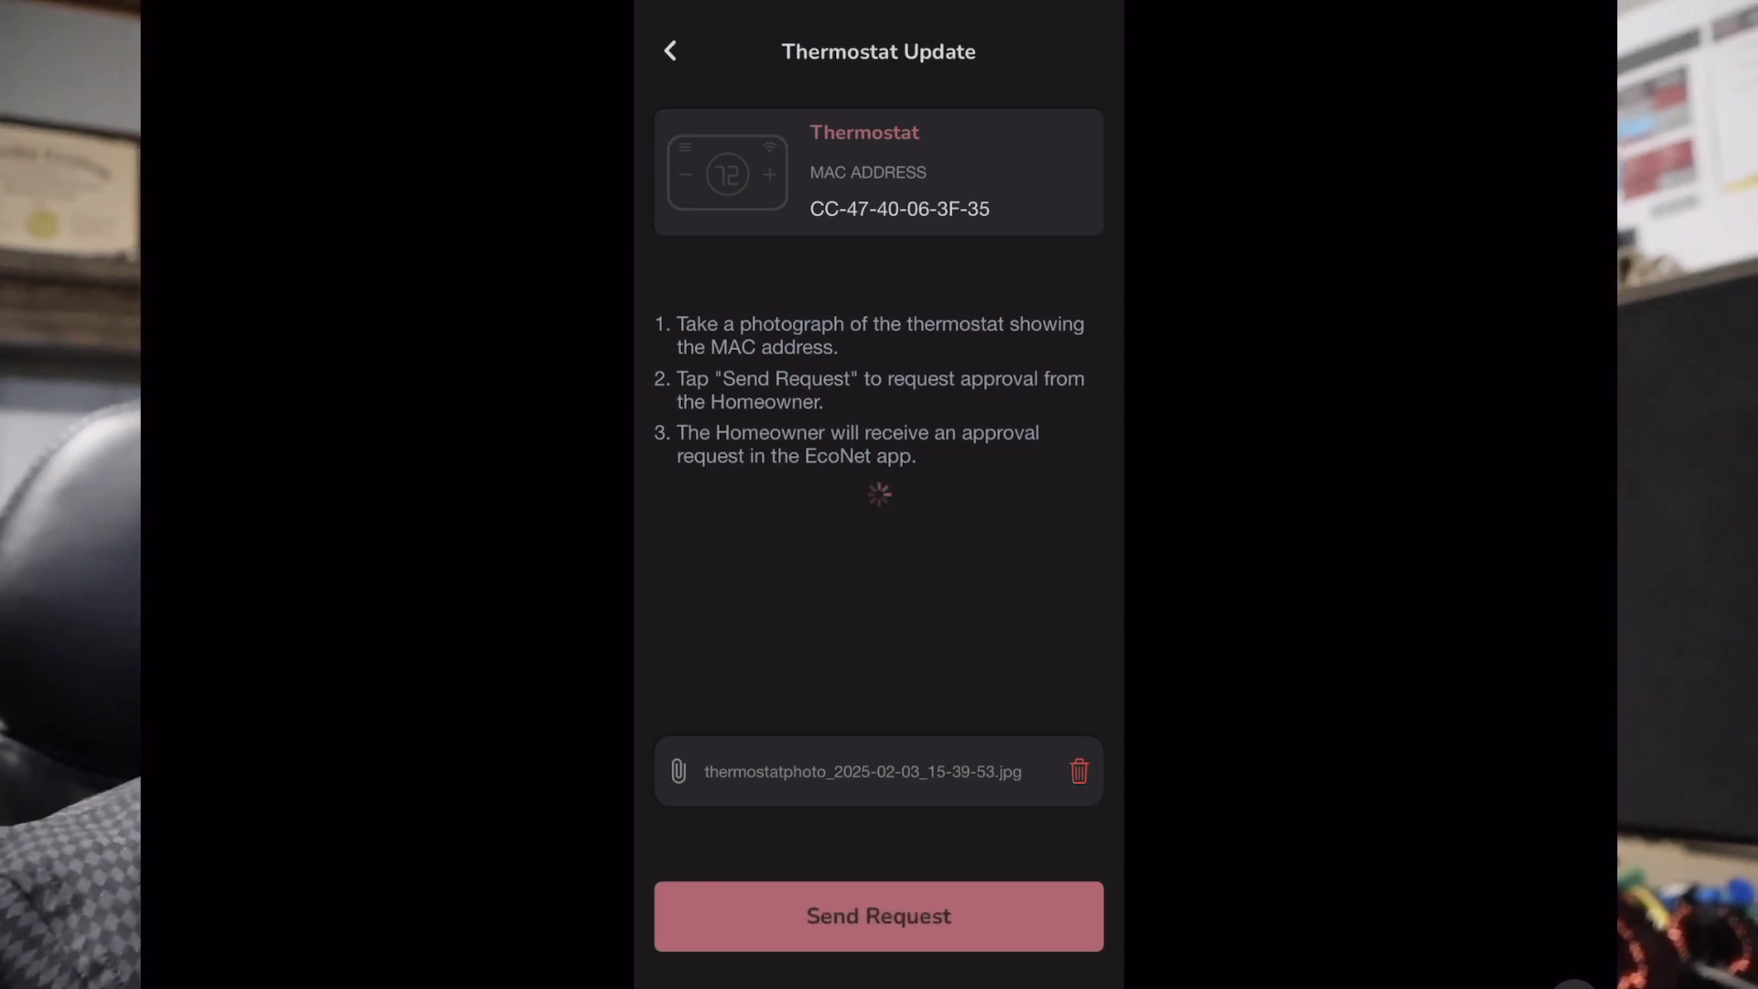
left_click(879, 916)
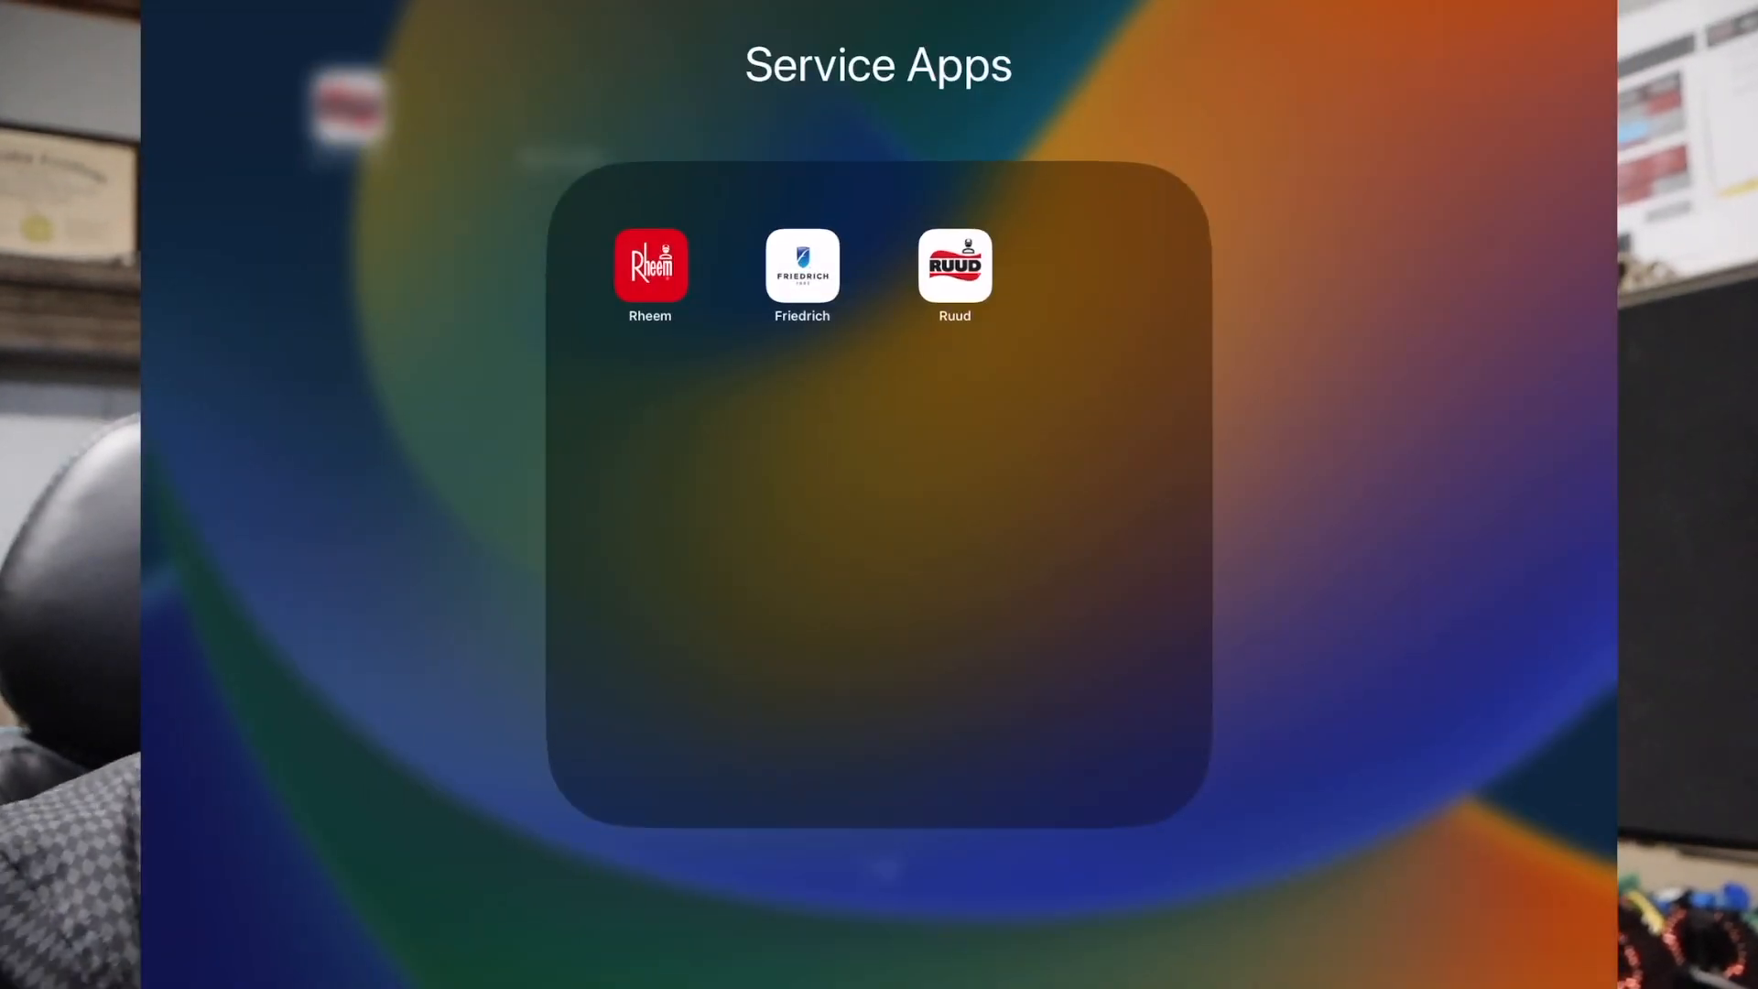
In the EcoNet homeowner app, accept the thermostat update to AC-RHUI-03-03-04.
left_click(954, 267)
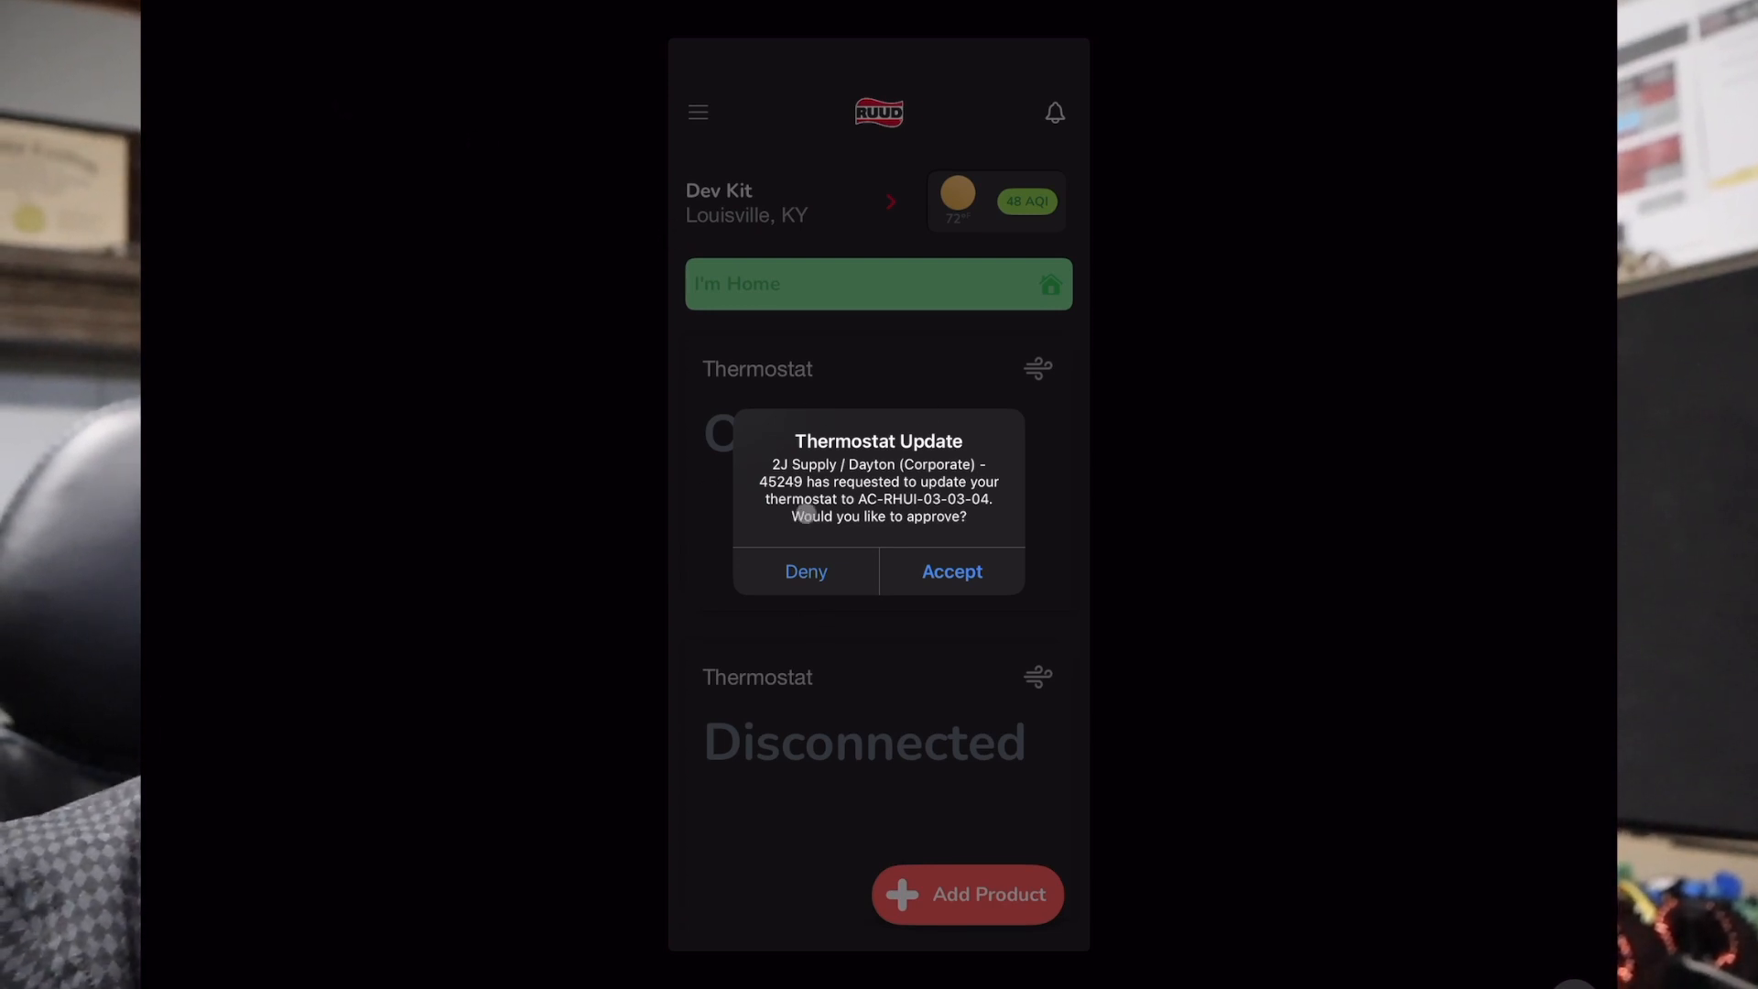
left_click(953, 572)
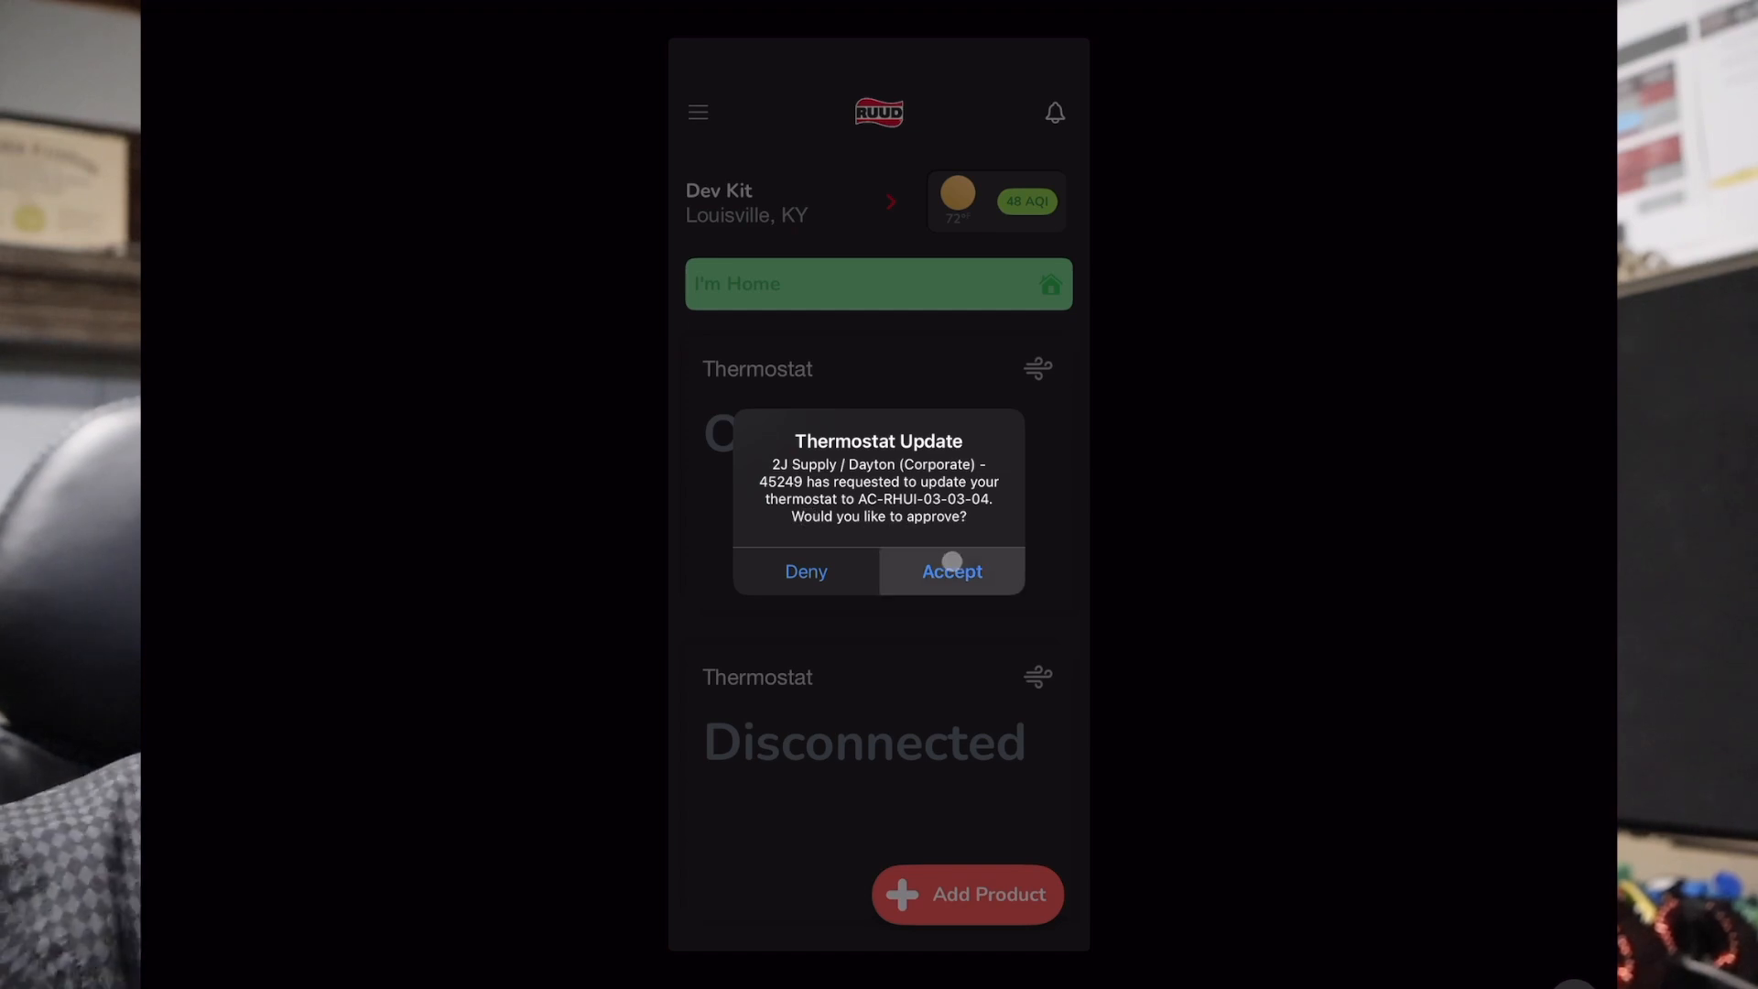